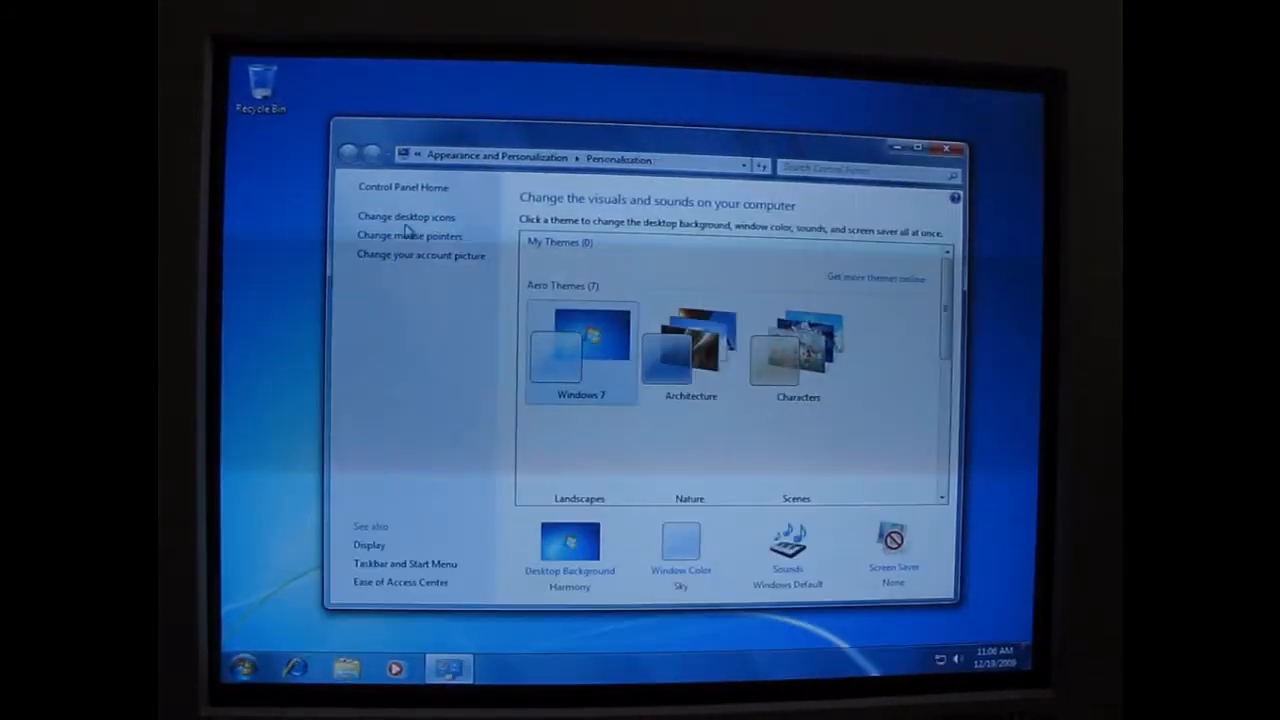
- Open Change desktop icons to show Computer and the user's files on the desktop
left_click(405, 216)
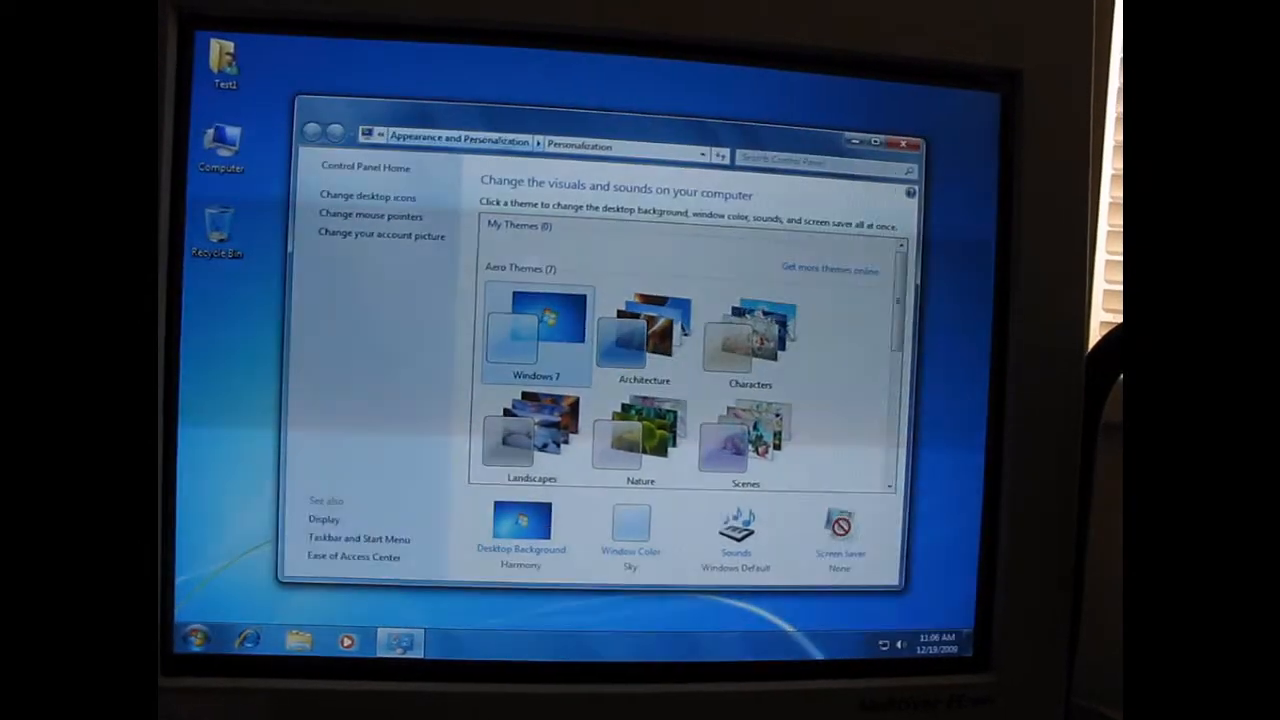
- View Control Panel Home as Small icons, check Power Options, then close the window
left_click(378, 146)
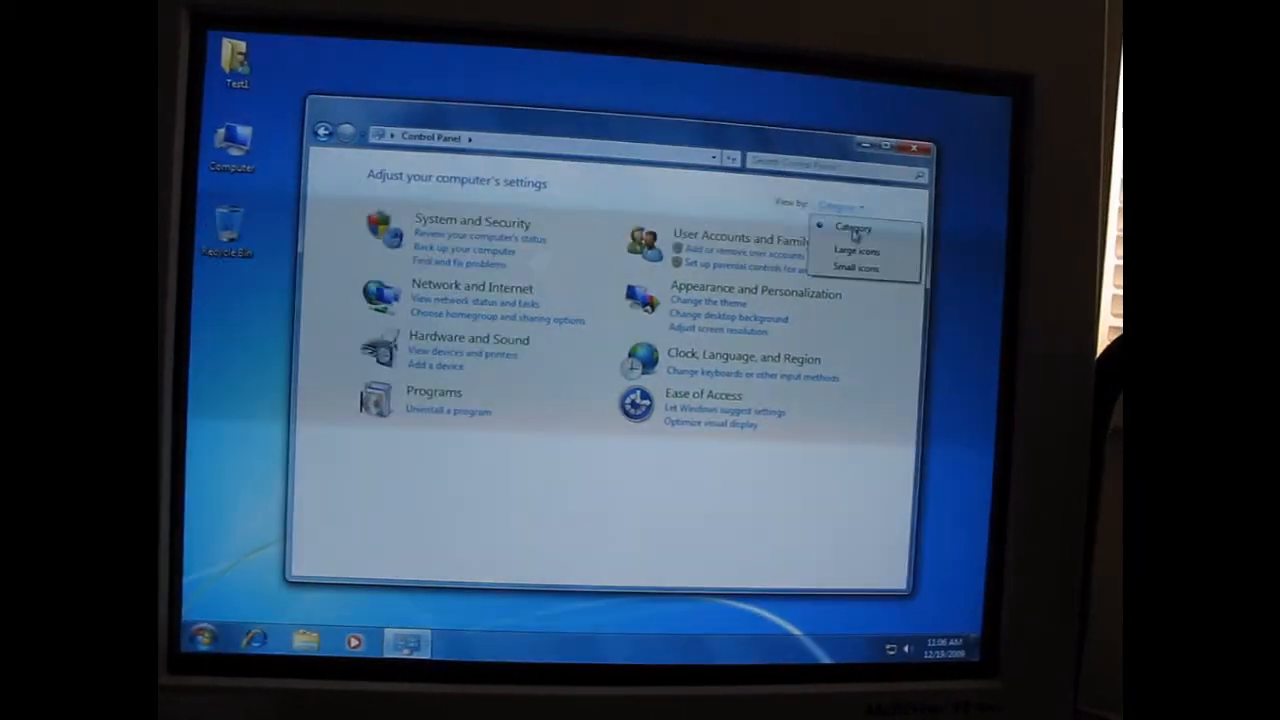
left_click(858, 268)
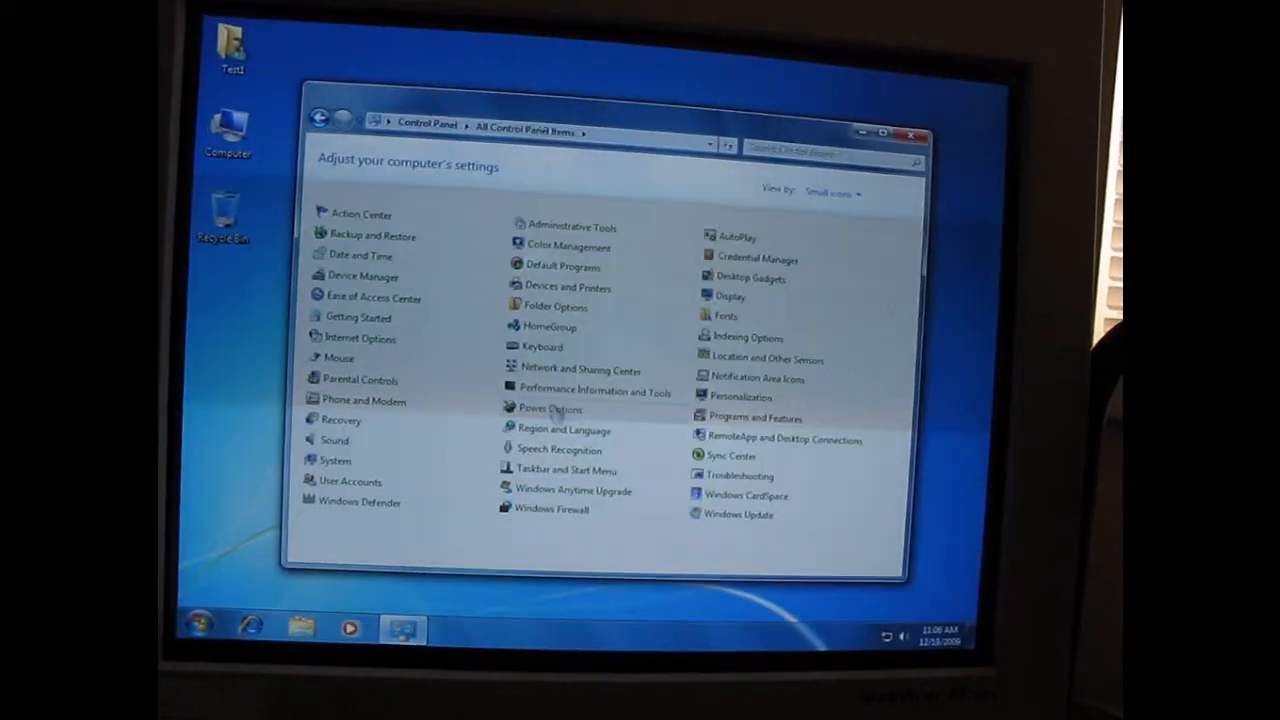
left_click(549, 408)
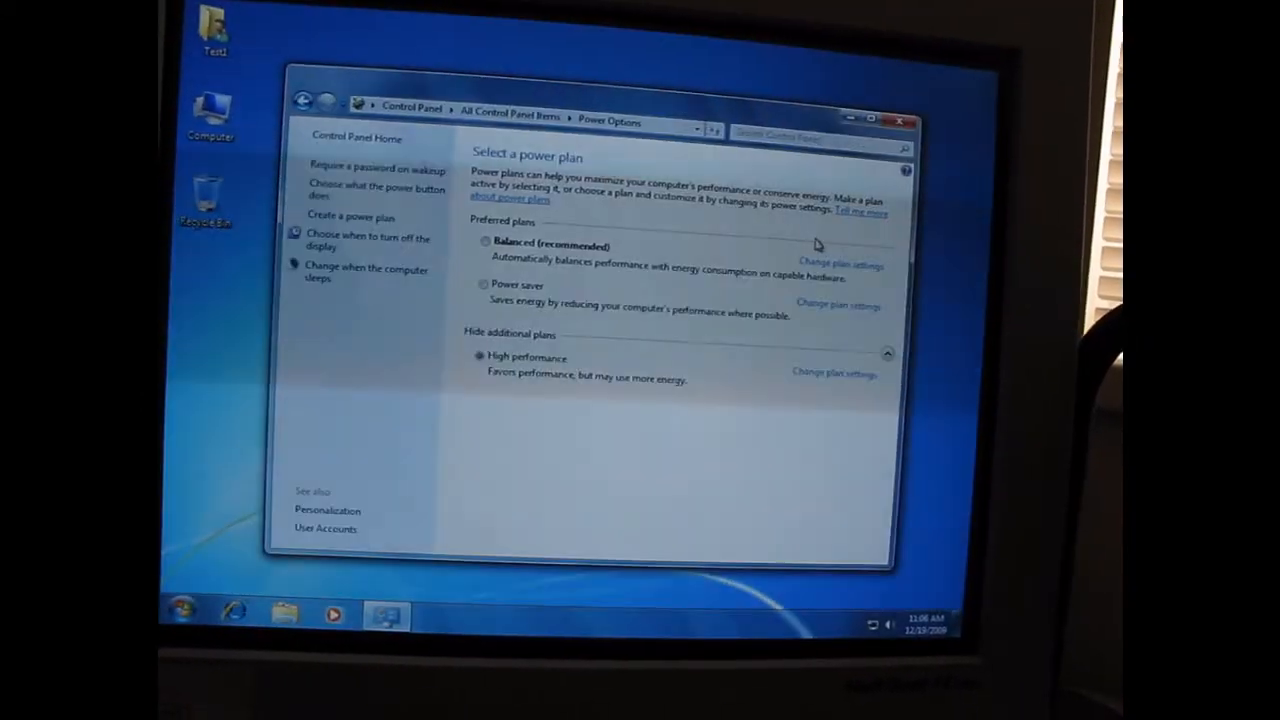
left_click(896, 120)
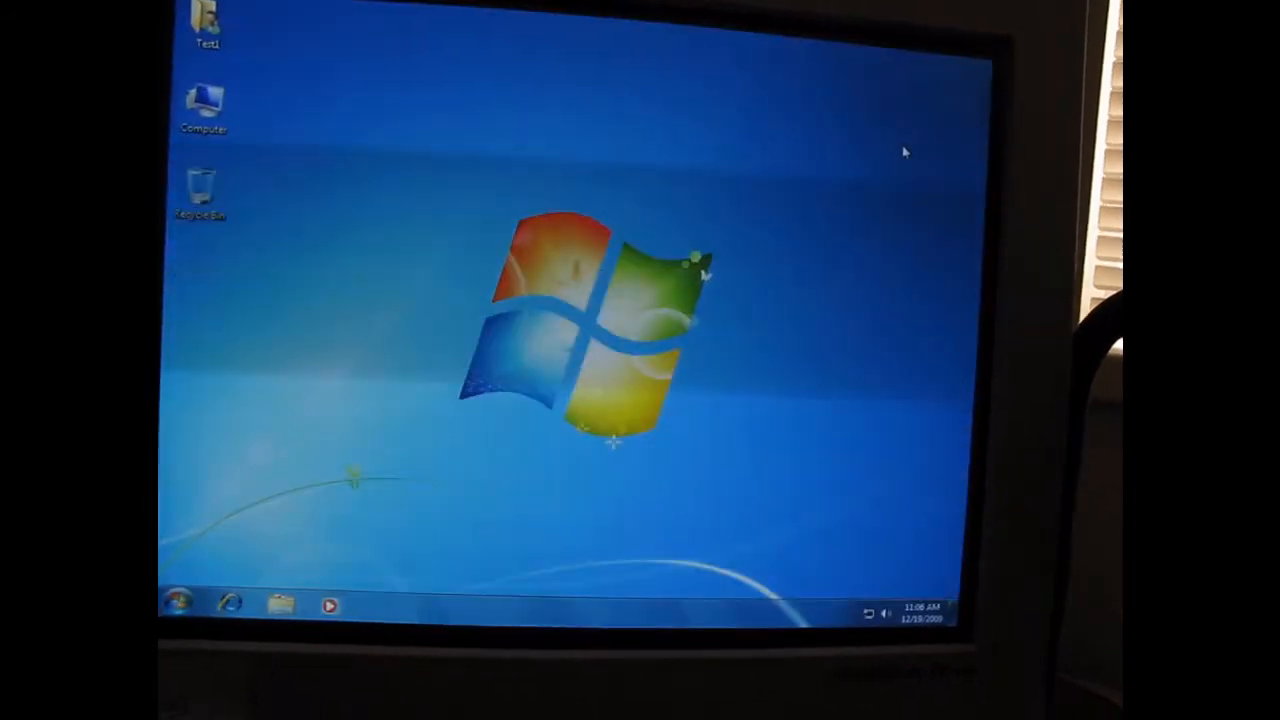